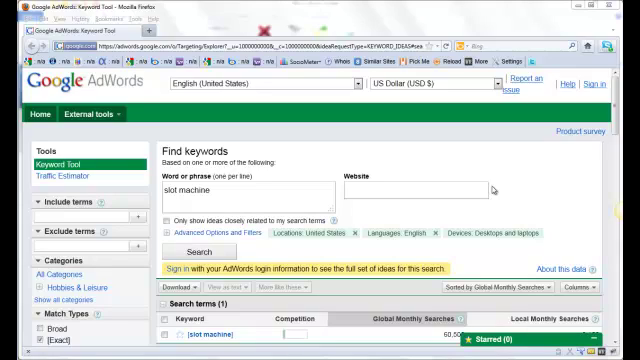
pyautogui.moveTo(528, 188)
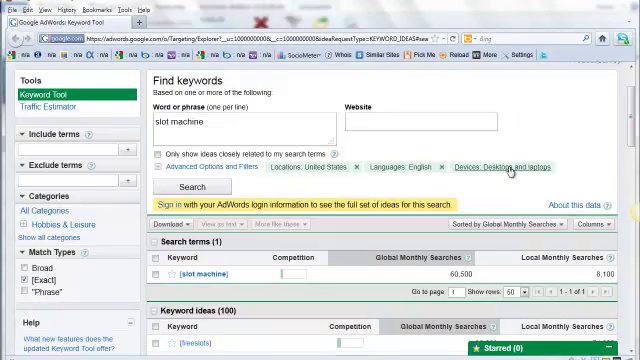
# - Review the Global Search Count column for slot machine keywords and switch back to the AdWords Keyword Tool
pyautogui.scroll(-3)
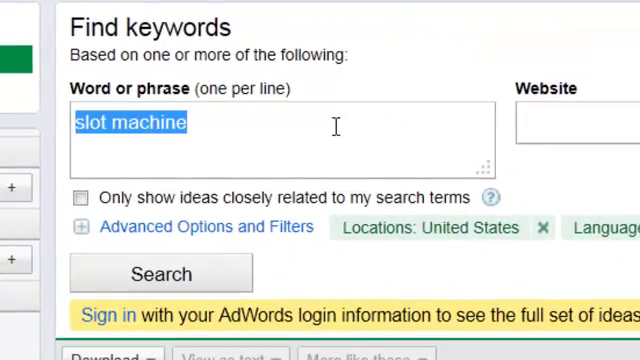
pyautogui.click(160, 272)
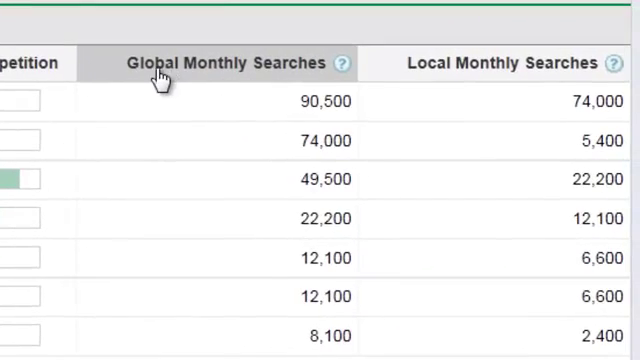
pyautogui.moveTo(300, 100)
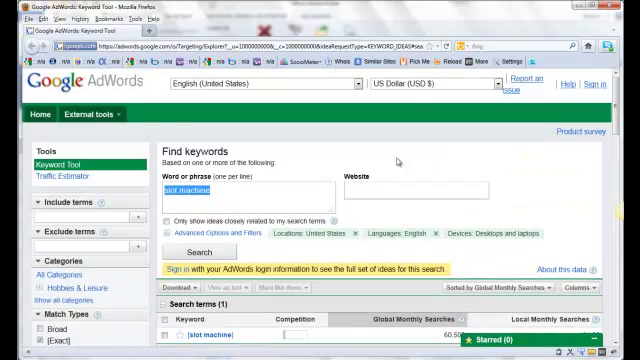
pyautogui.scroll(-3)
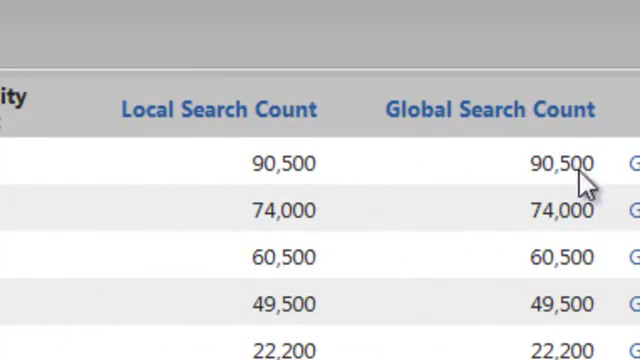
pyautogui.moveTo(584, 184)
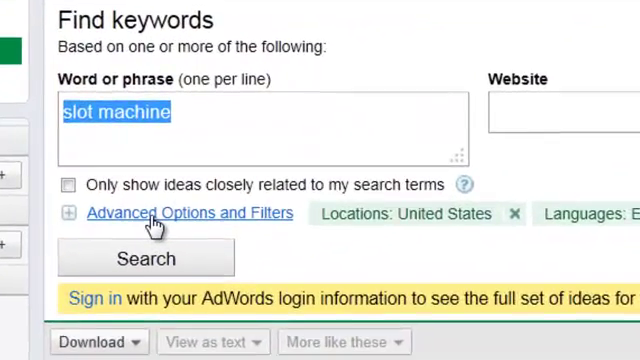
# - Expand Advanced Options and Filters, set Locations to All Countries and rerun the slot machine search
pyautogui.click(190, 212)
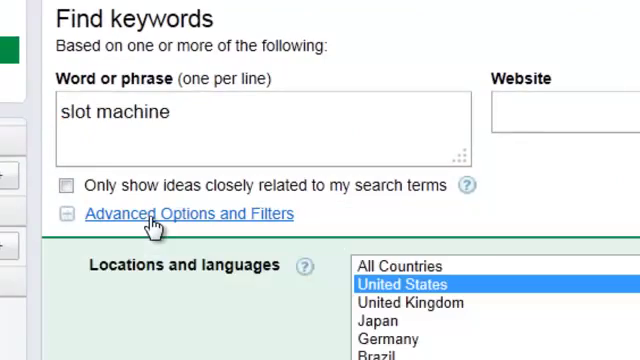
pyautogui.scroll(-3)
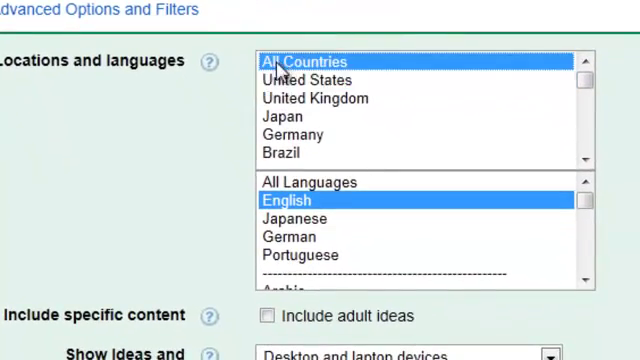
pyautogui.scroll(-3)
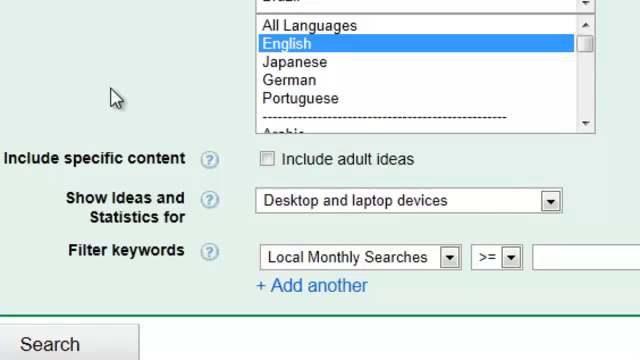
pyautogui.moveTo(70, 340)
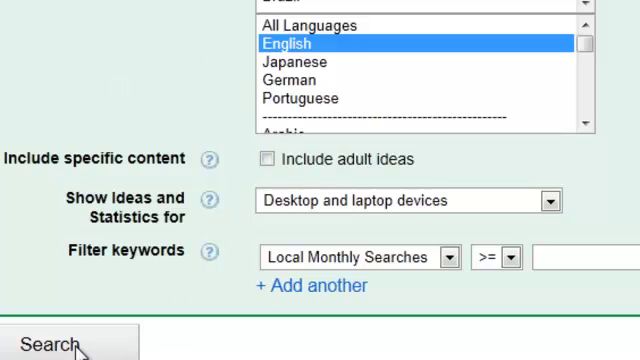
pyautogui.moveTo(70, 196)
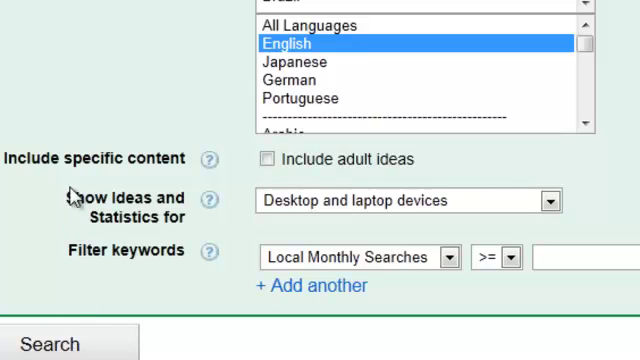
pyautogui.click(64, 342)
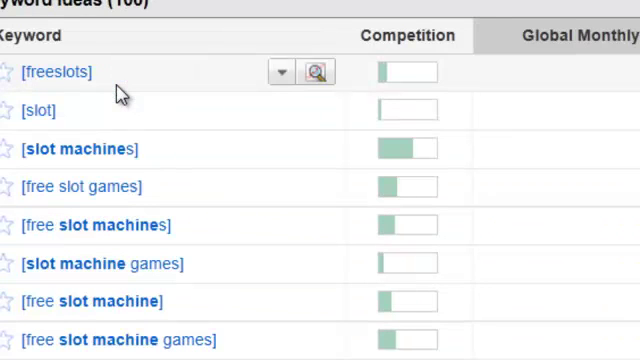
pyautogui.hscroll(3)
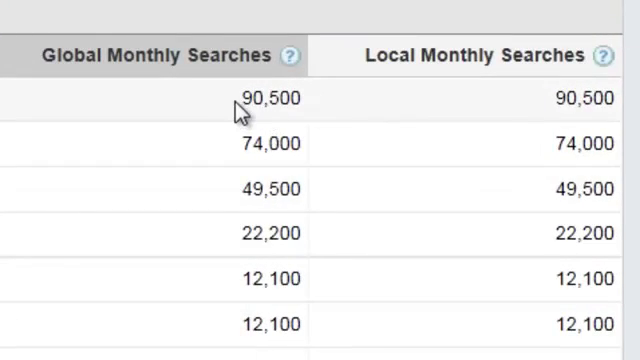
pyautogui.moveTo(136, 58)
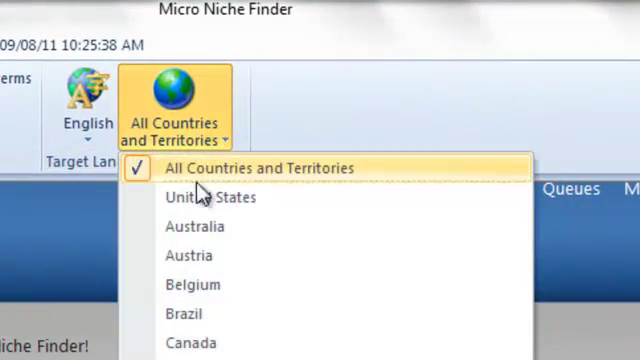
# - Target United States instead of all countries in the country dropdown
pyautogui.click(208, 198)
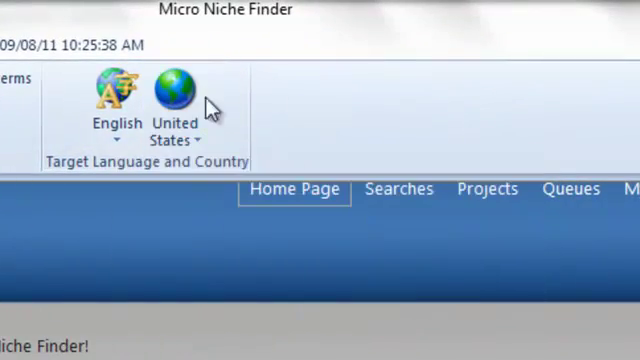
pyautogui.click(176, 100)
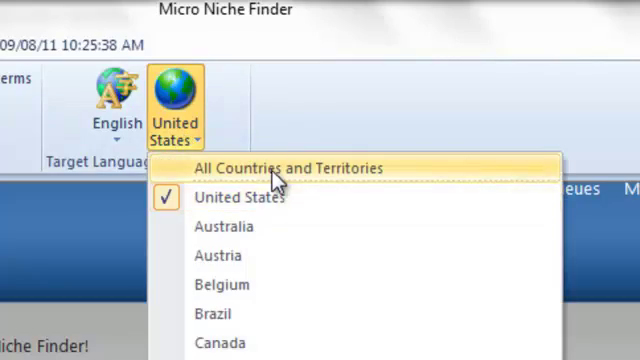
pyautogui.click(278, 168)
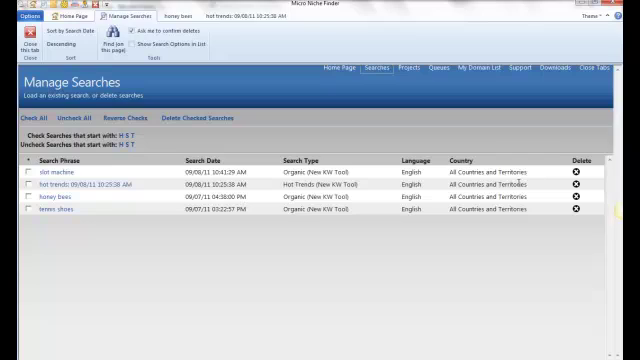
# - Delete one saved search from Manage Searches and confirm with Yes
pyautogui.click(580, 192)
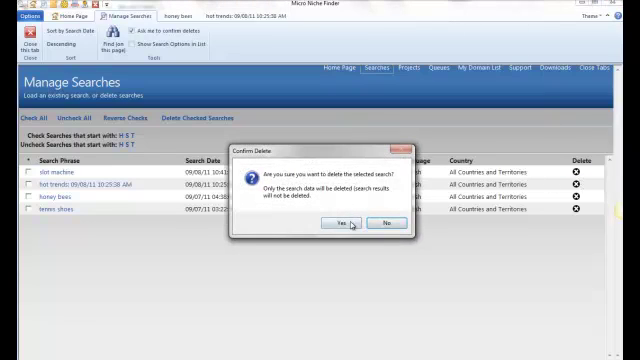
pyautogui.click(336, 220)
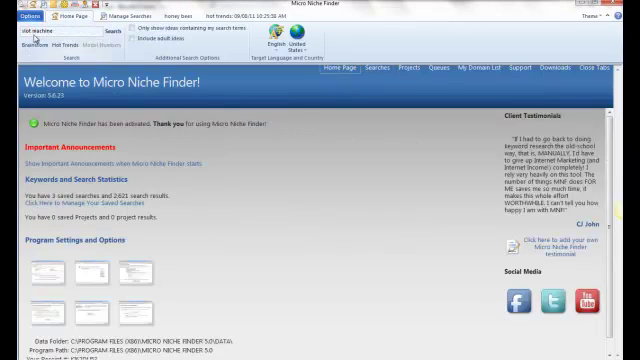
pyautogui.moveTo(108, 36)
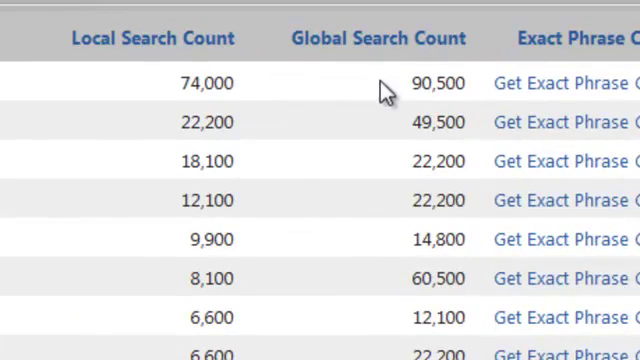
pyautogui.moveTo(384, 92)
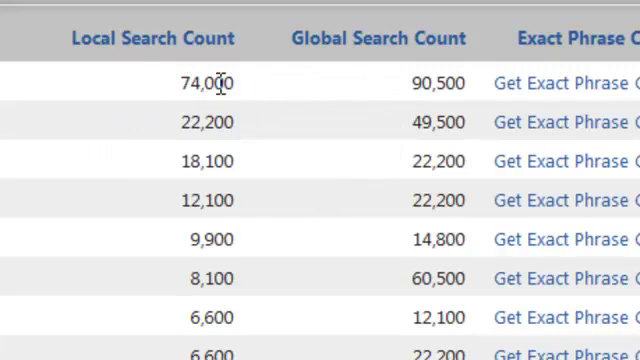
pyautogui.moveTo(240, 98)
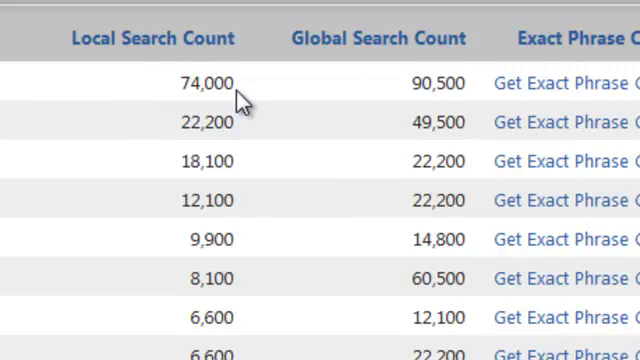
pyautogui.moveTo(448, 84)
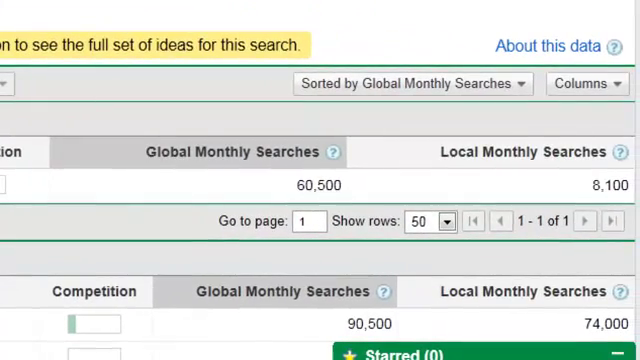
pyautogui.scroll(-3)
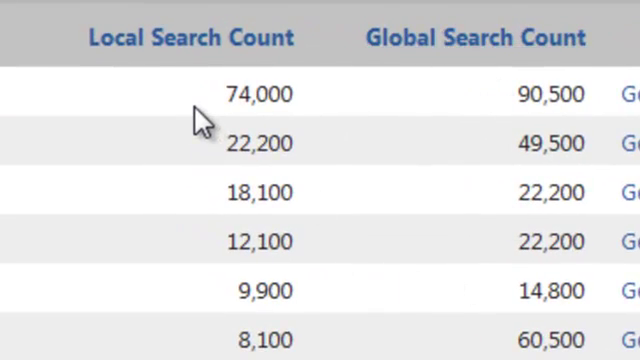
pyautogui.moveTo(280, 142)
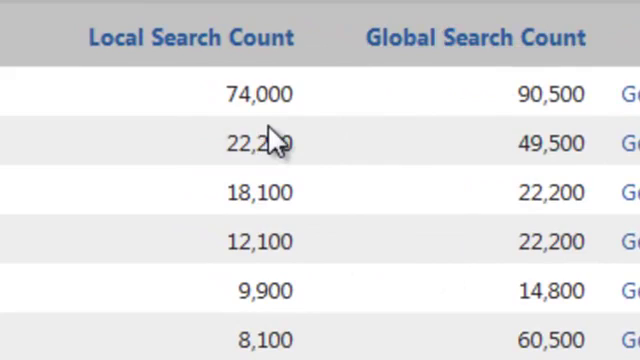